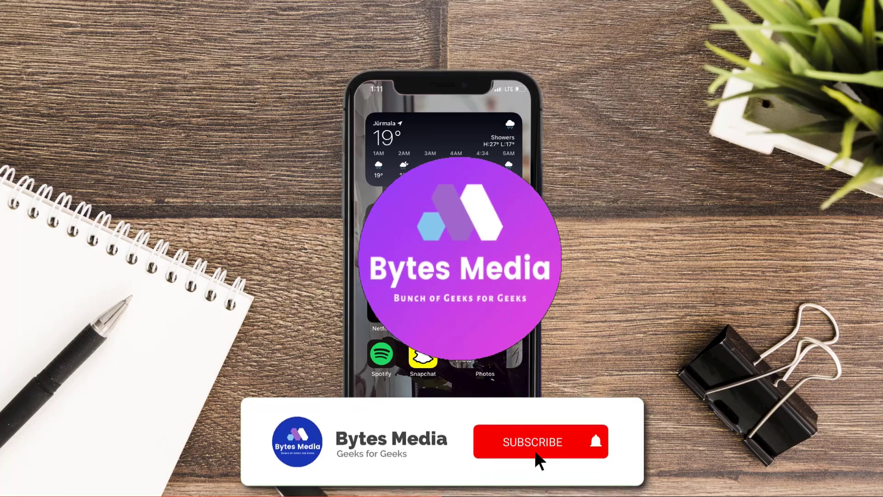
# Search the App Store for "hilton app" and update Hilton Honors
pyautogui.click(532, 441)
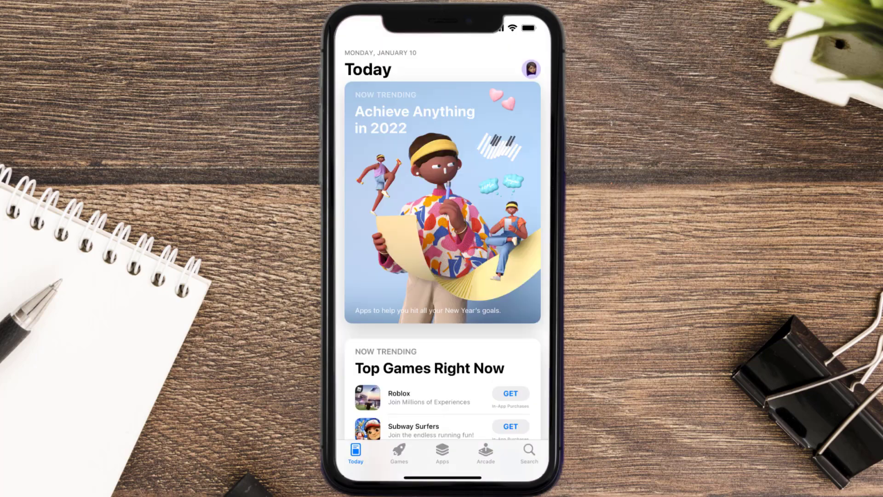
pyautogui.click(527, 450)
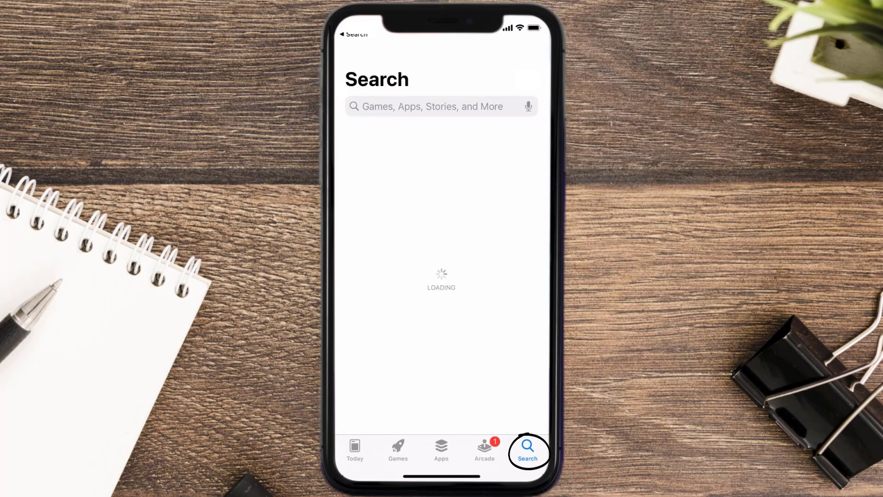
pyautogui.write('hilton app')
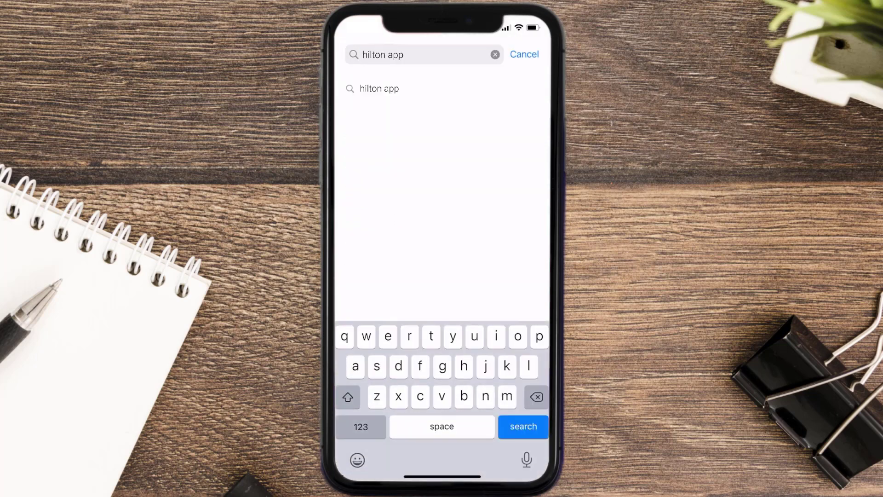
pyautogui.click(521, 427)
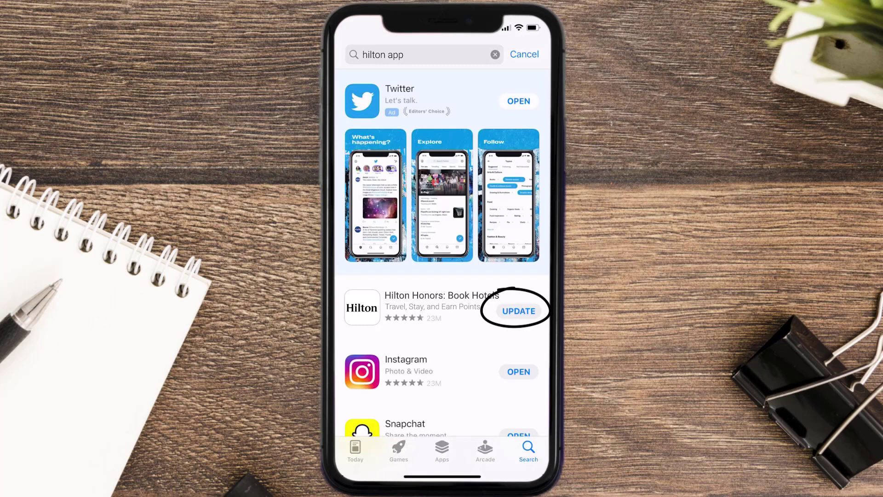
pyautogui.click(517, 311)
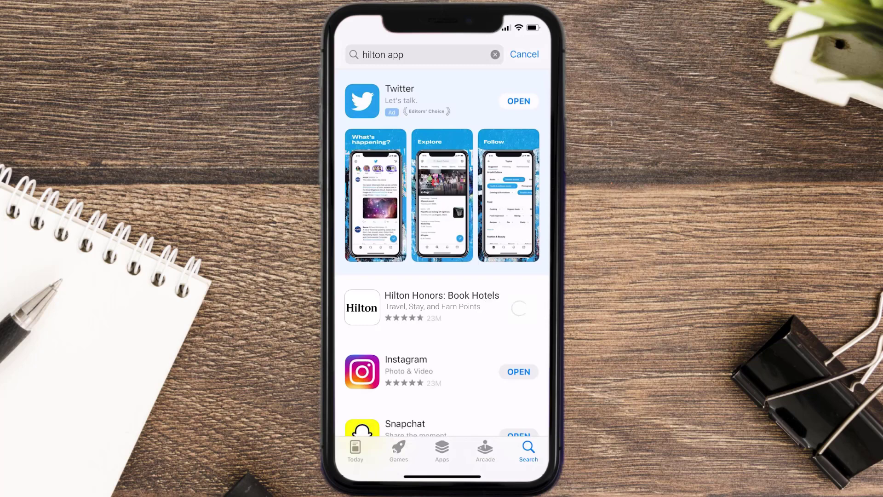
pyautogui.click(519, 311)
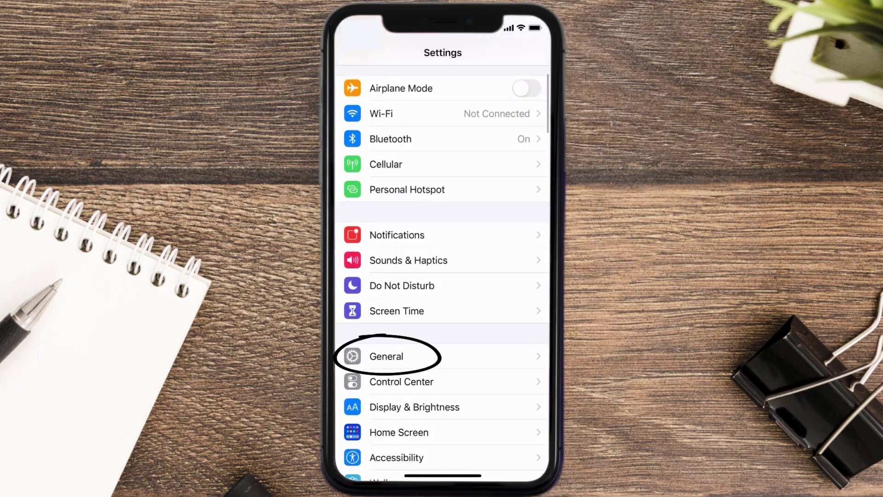
# Go to General > iPhone Storage > Hilton Honors in Settings
pyautogui.click(386, 356)
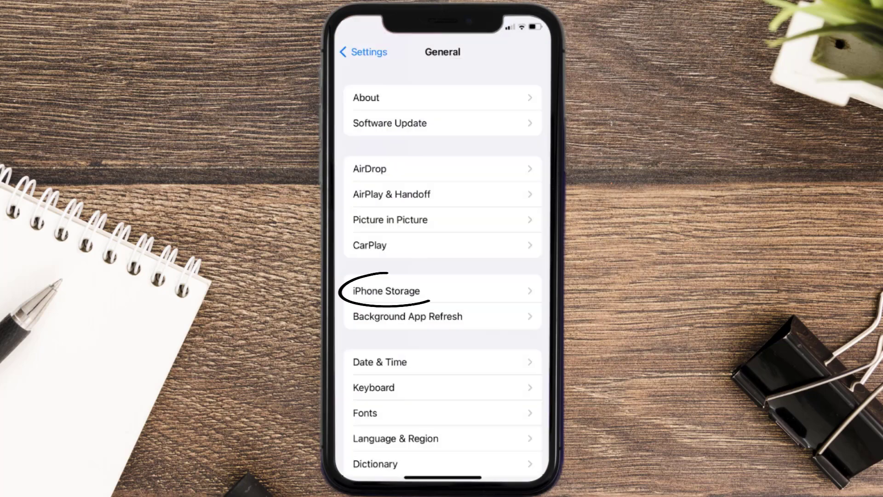
pyautogui.click(387, 291)
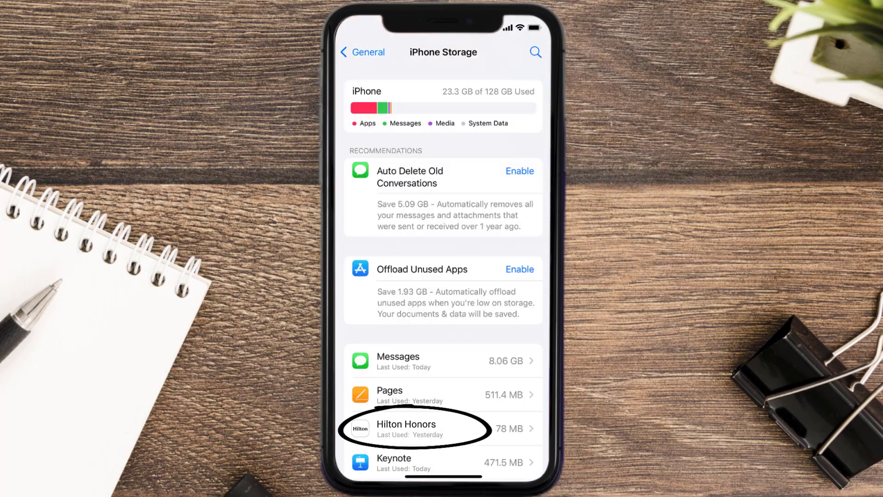
pyautogui.click(427, 428)
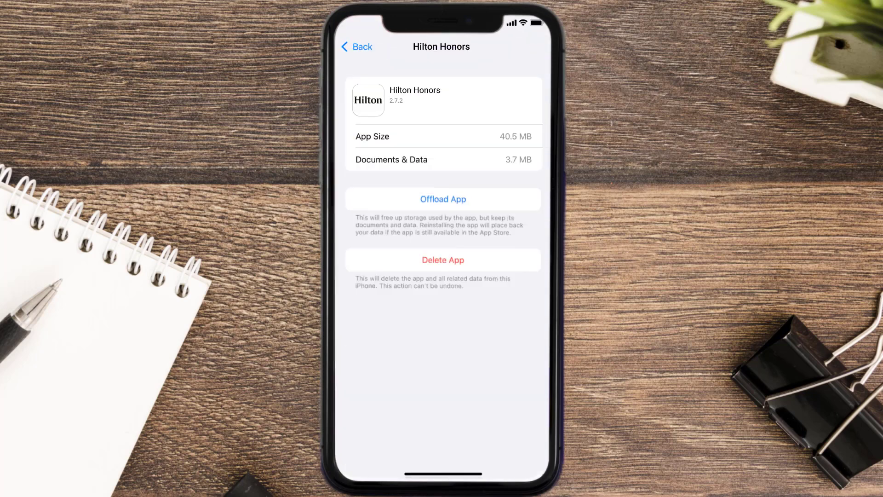
# Offload Hilton Honors while keeping its data, then reinstall it
pyautogui.click(443, 198)
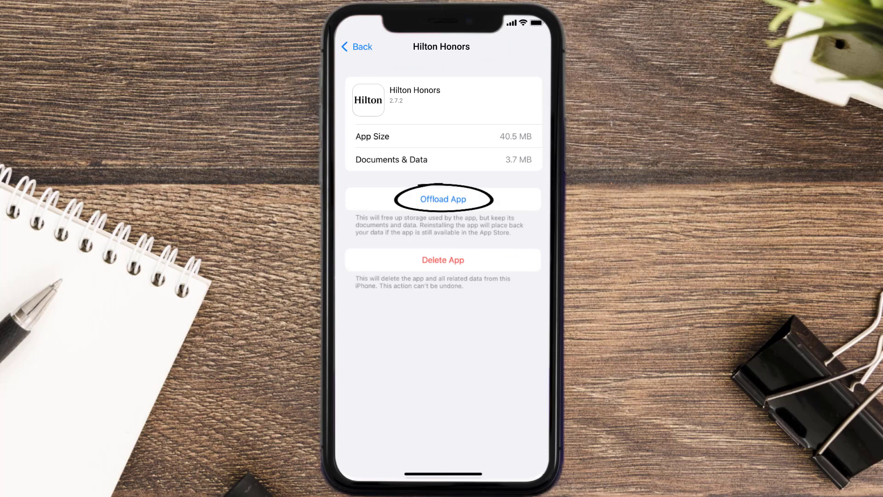
pyautogui.click(442, 198)
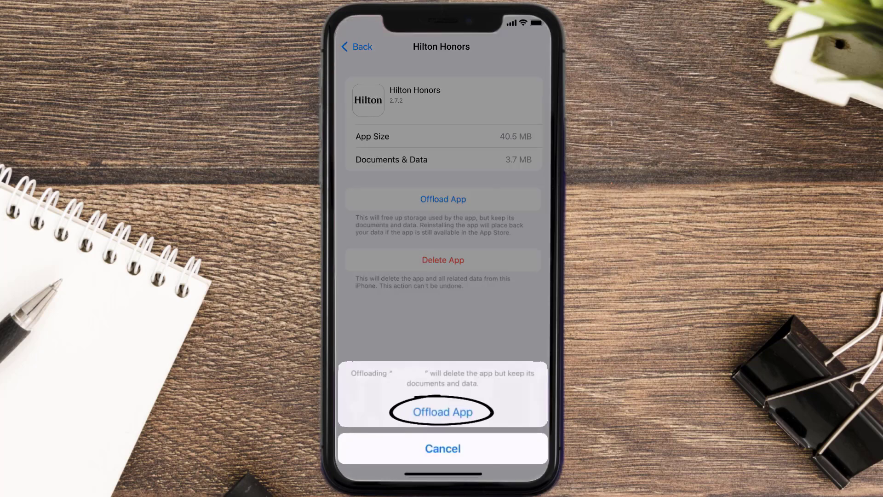
pyautogui.click(442, 412)
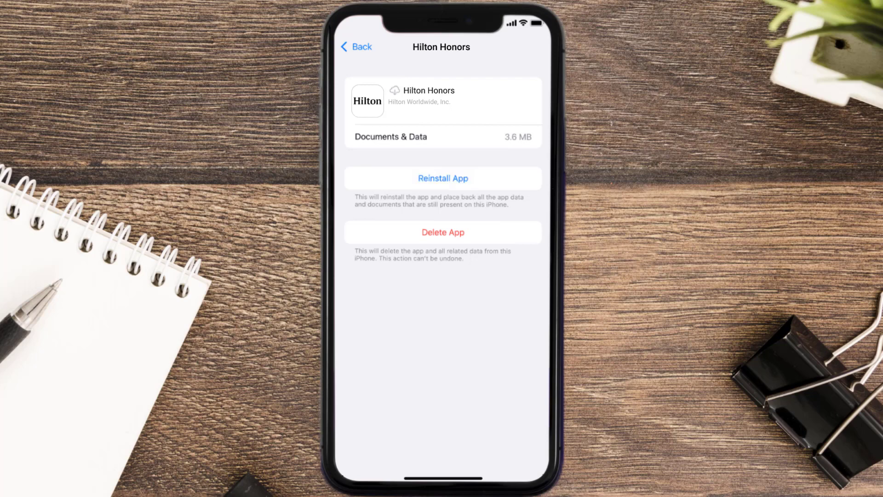
pyautogui.click(442, 178)
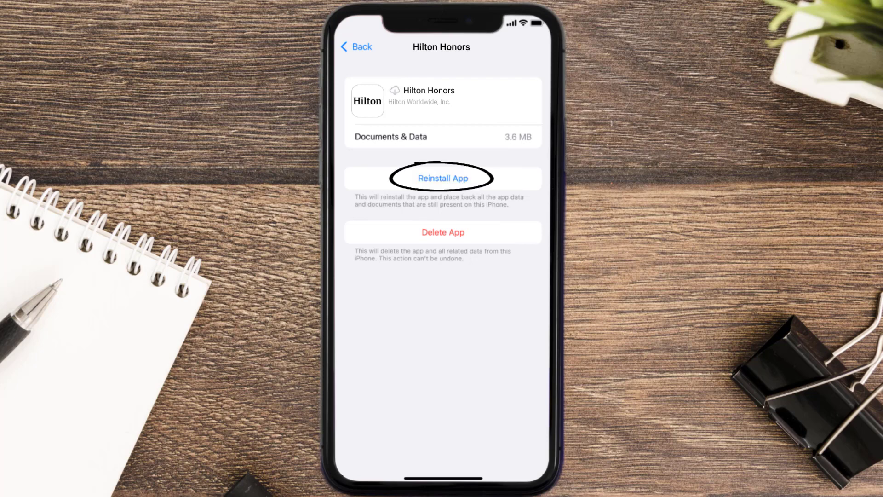
pyautogui.click(442, 178)
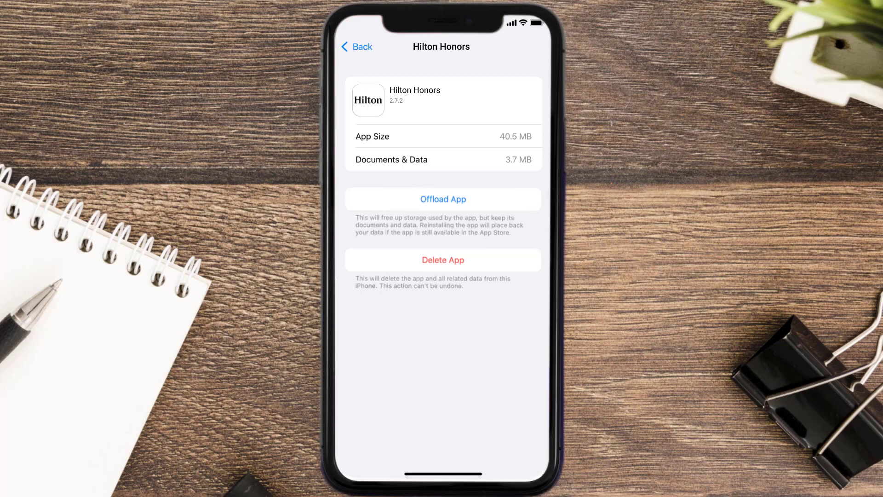
# Delete Hilton Honors and its data from the storage page
pyautogui.click(443, 259)
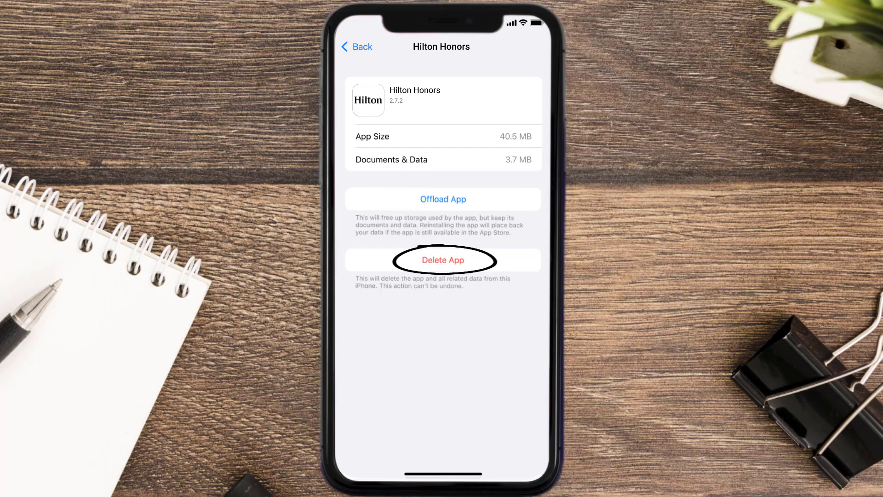
pyautogui.click(443, 260)
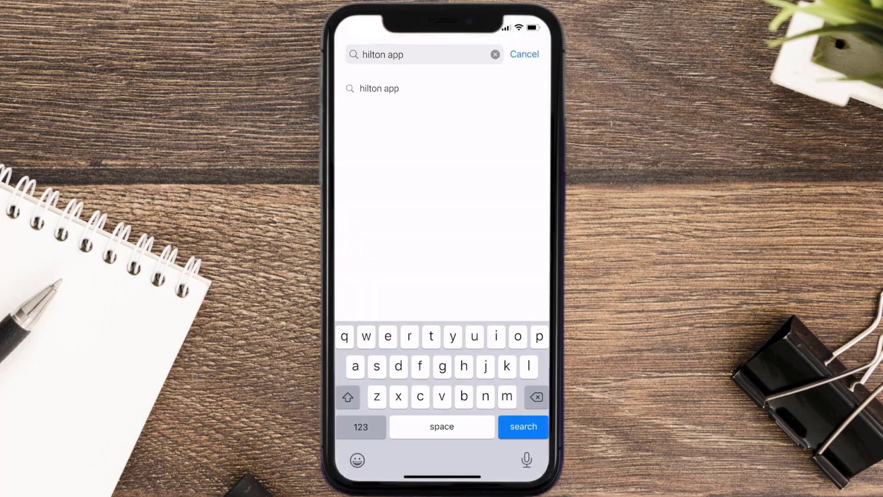
# Search "hilton app" and get Hilton Honors: Book Hotels again
pyautogui.click(522, 426)
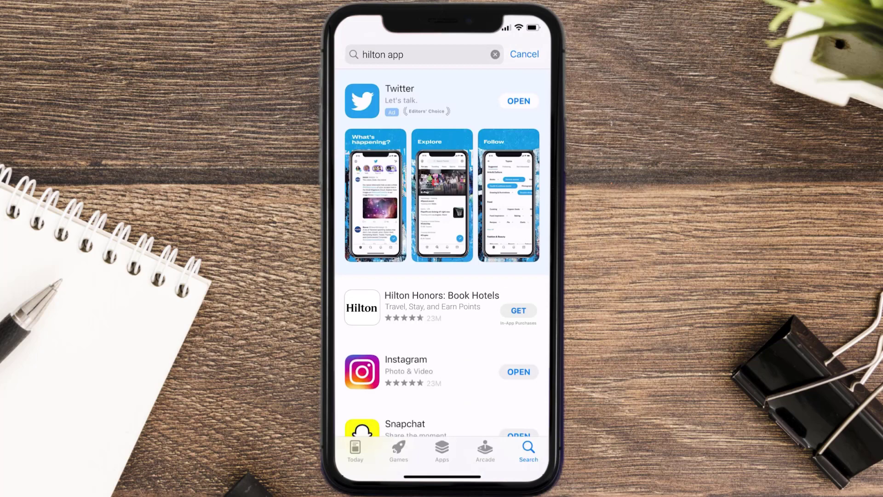
pyautogui.click(517, 310)
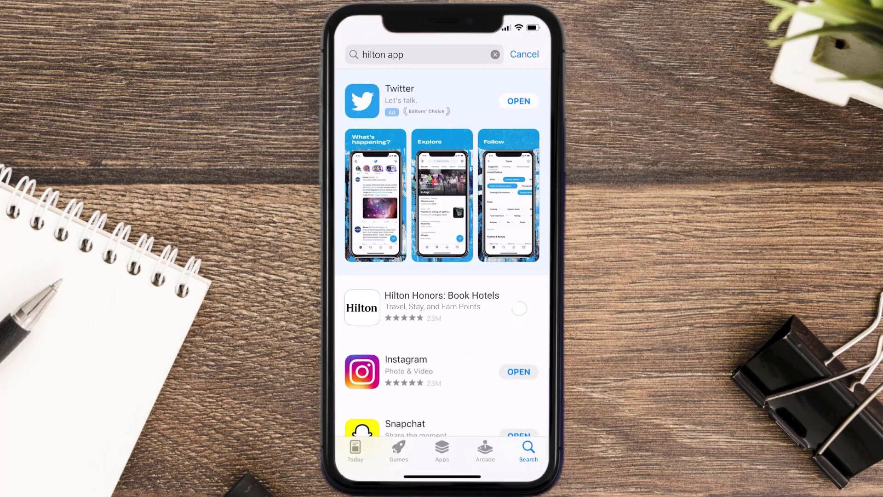